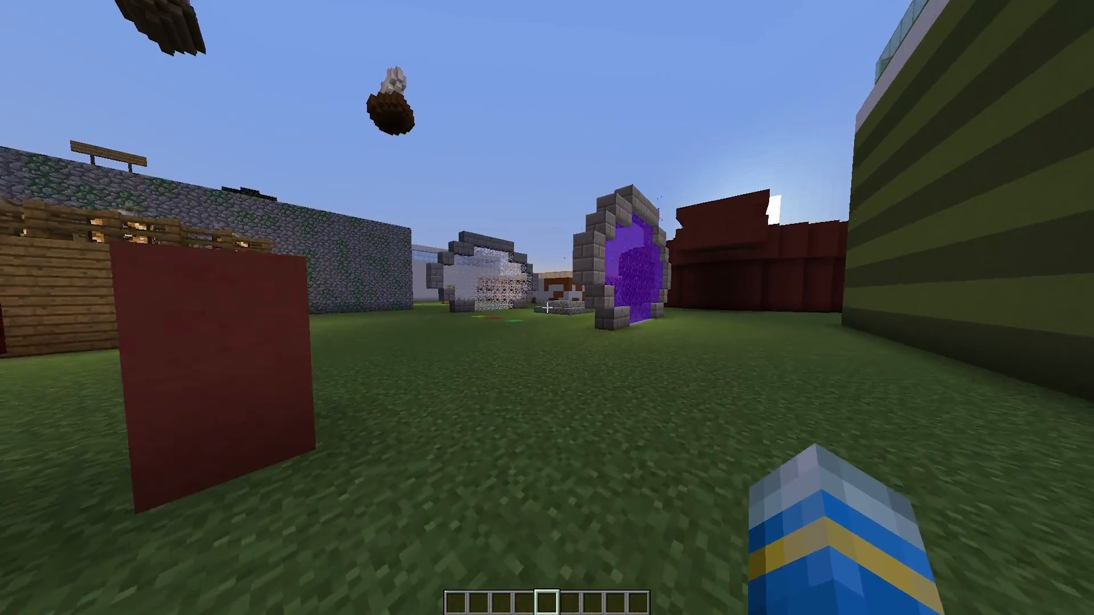
# - Bring up the morph menu with the /morph chat command
pyautogui.write('/mo')
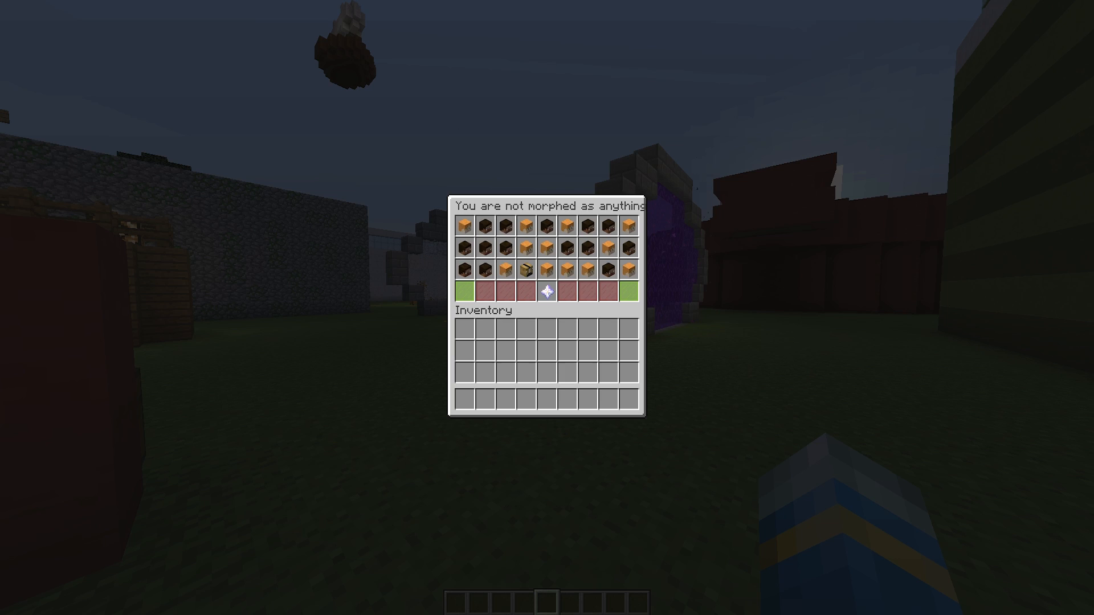
pyautogui.moveTo(466, 232)
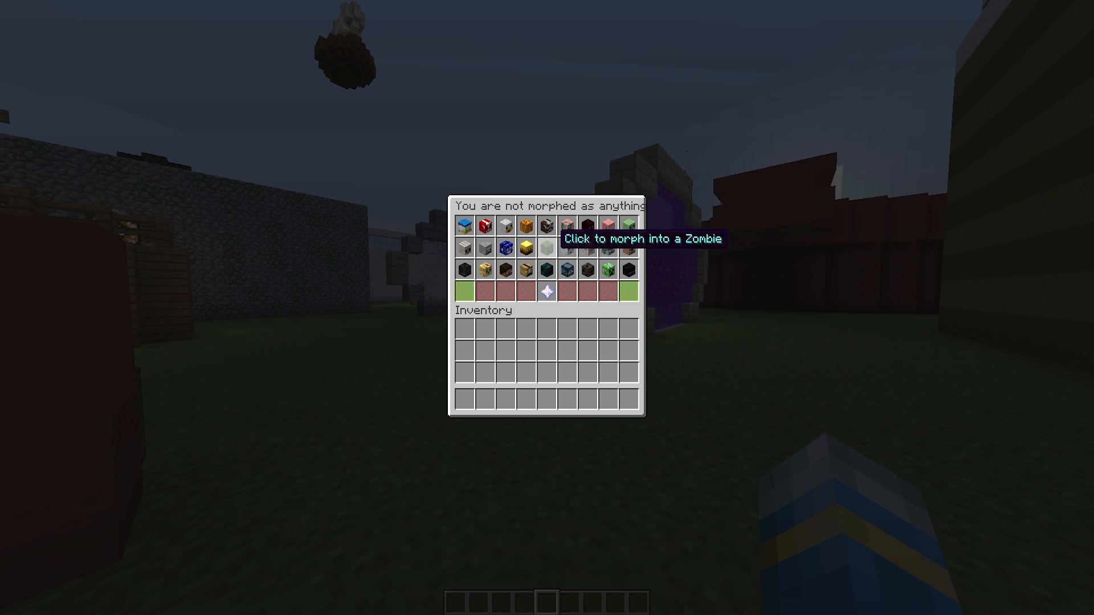
pyautogui.moveTo(503, 246)
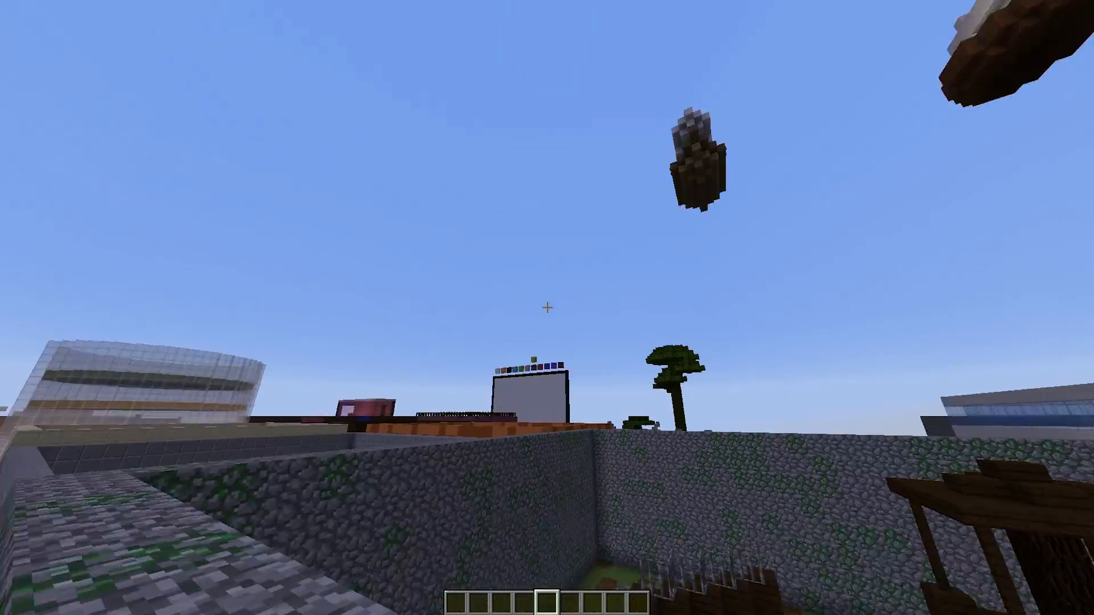
pyautogui.moveTo(547, 308)
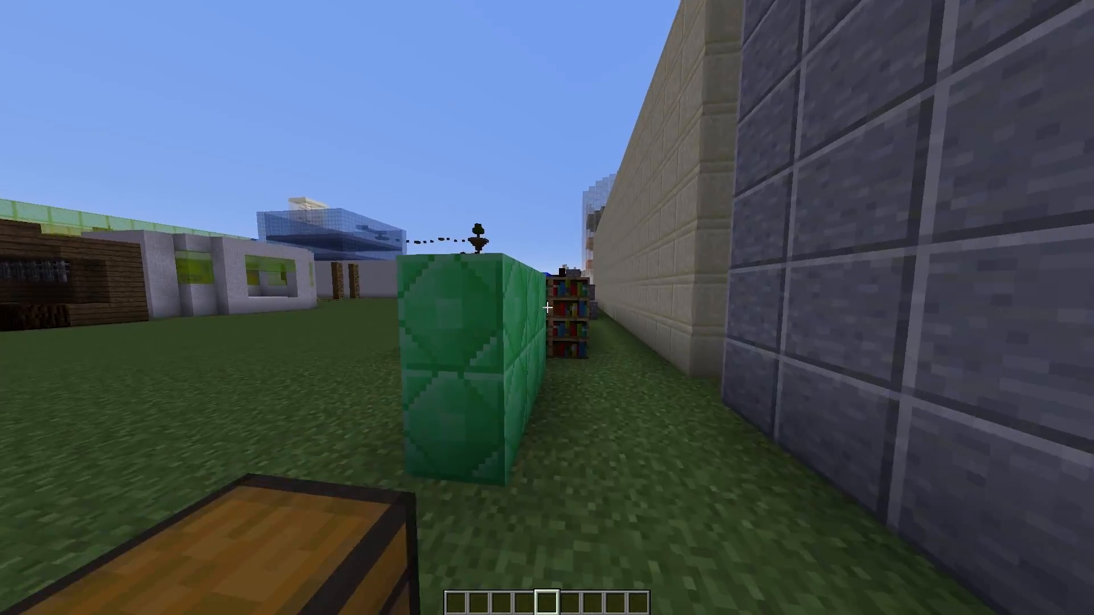
pyautogui.moveTo(546, 306)
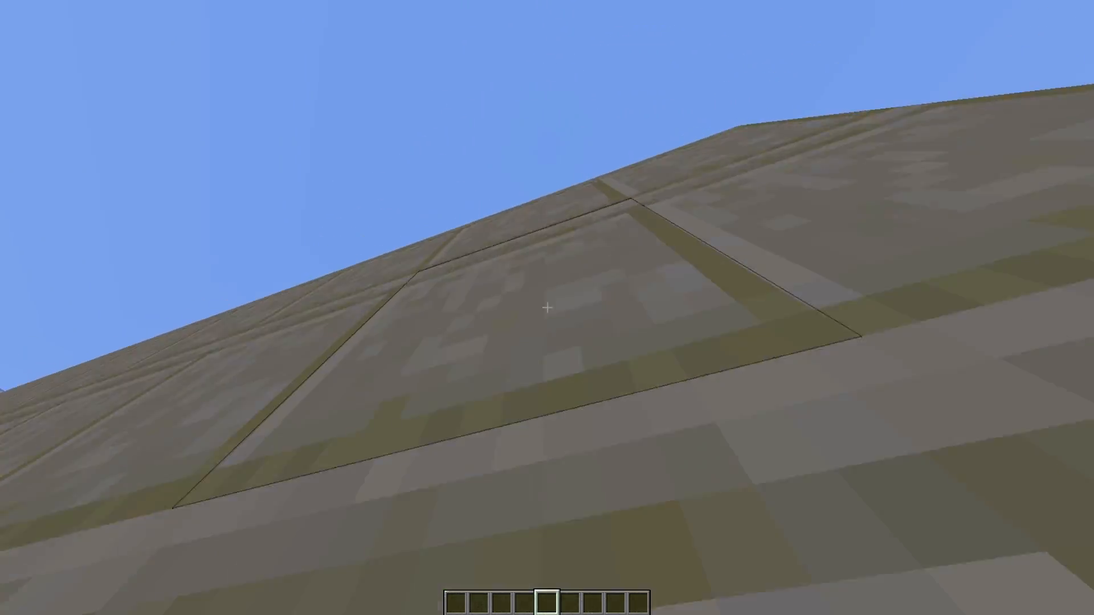
pyautogui.moveTo(547, 307)
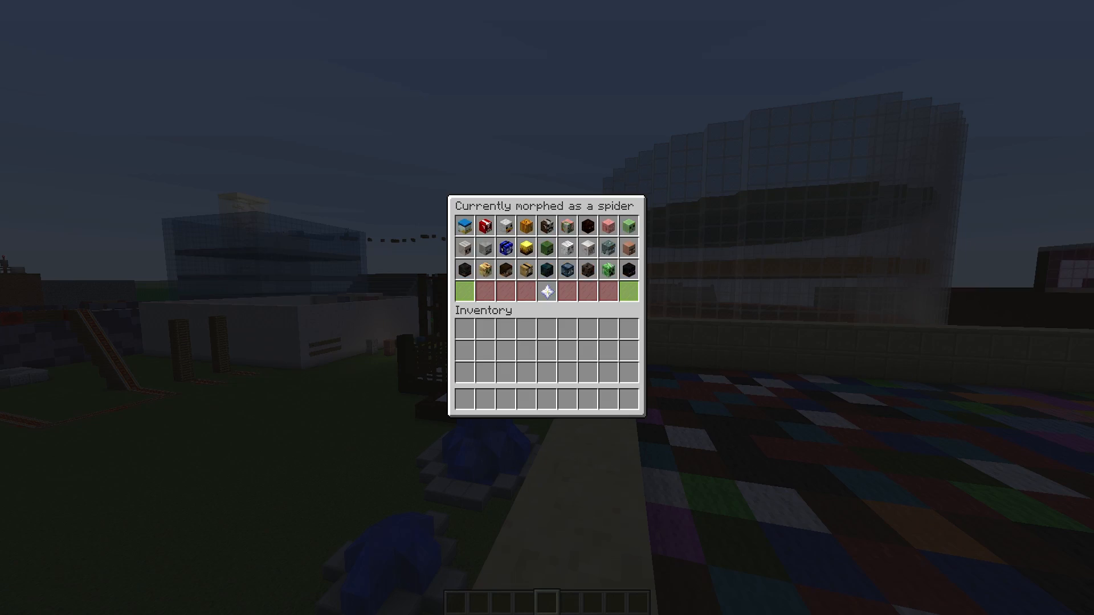
pyautogui.moveTo(629, 266)
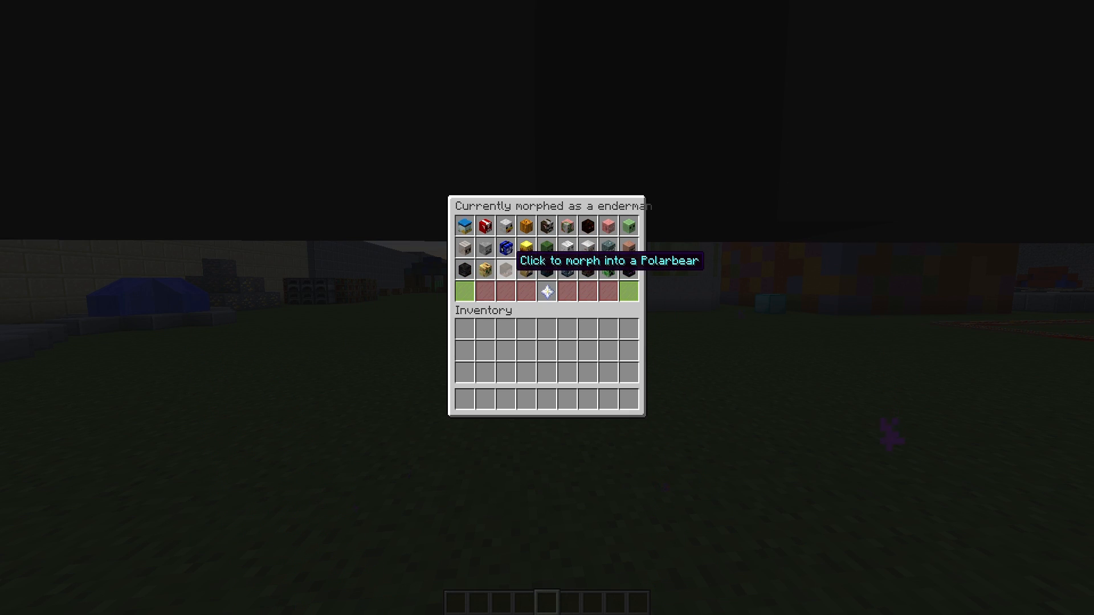
pyautogui.moveTo(587, 224)
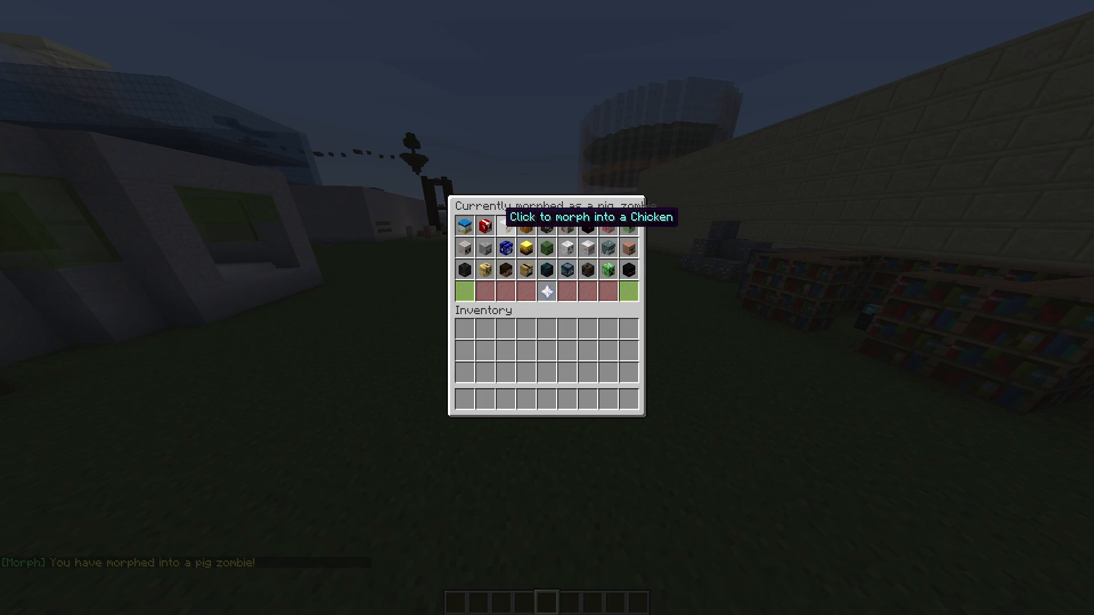
# - Morph into a chicken, then reopen the menu and morph into a blaze
pyautogui.click(463, 239)
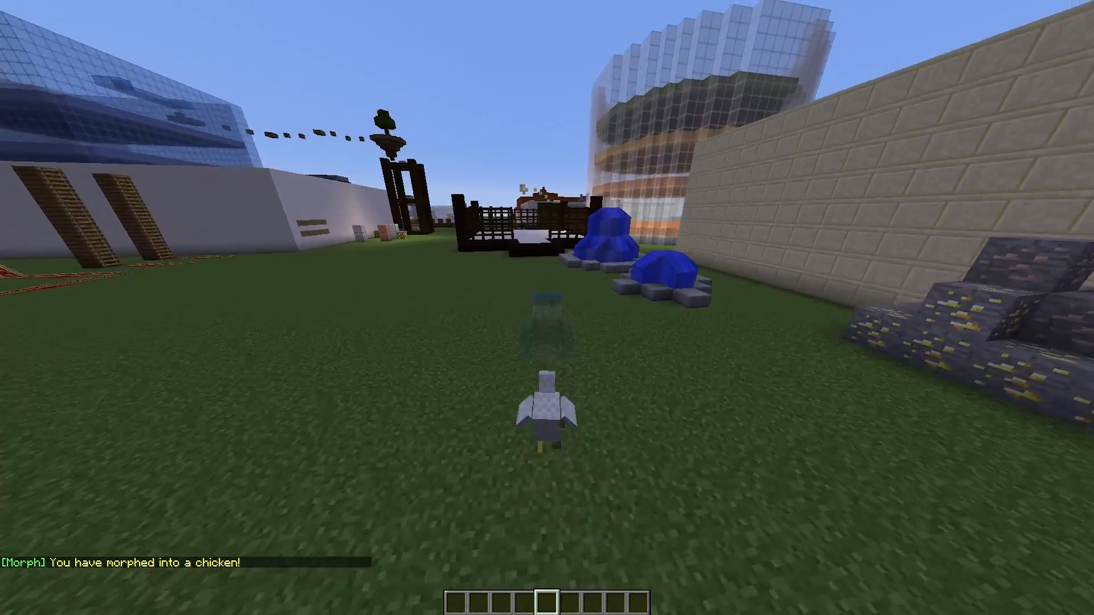
pyautogui.press('e')
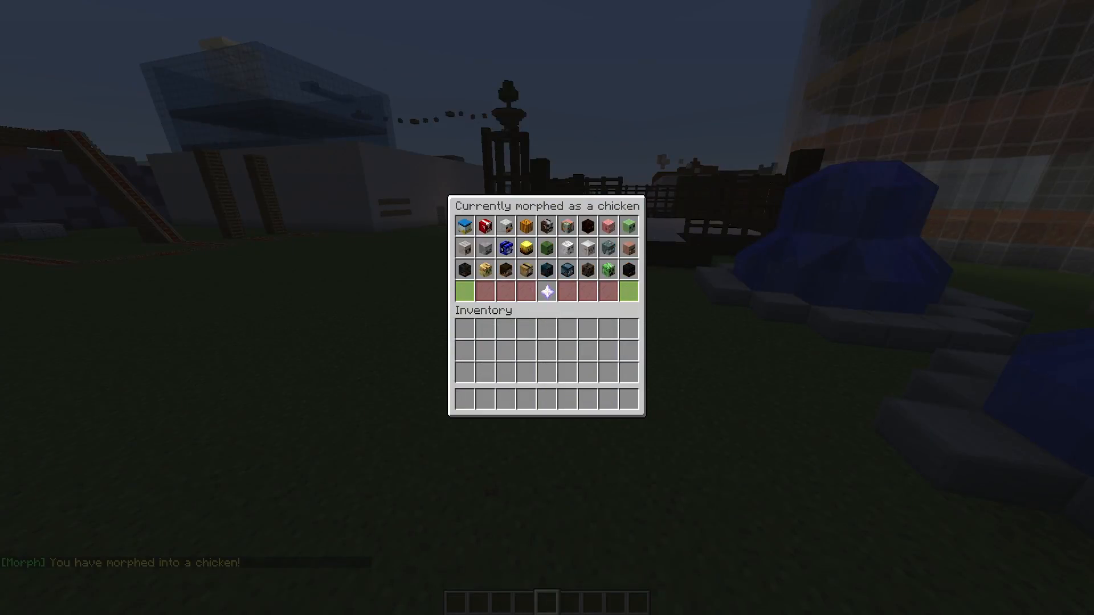
pyautogui.moveTo(537, 224)
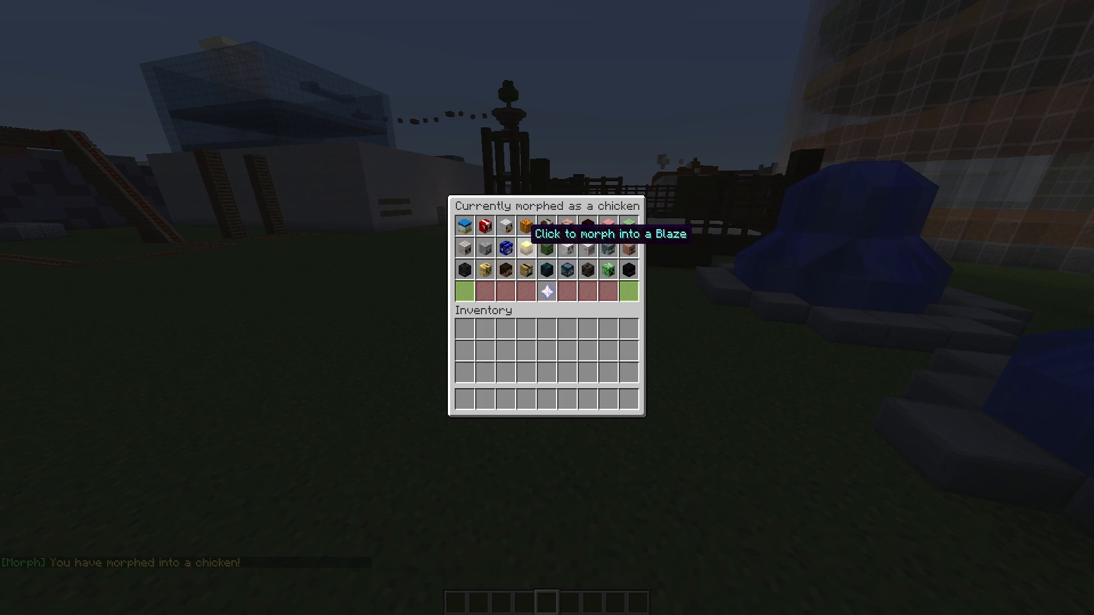
pyautogui.click(543, 236)
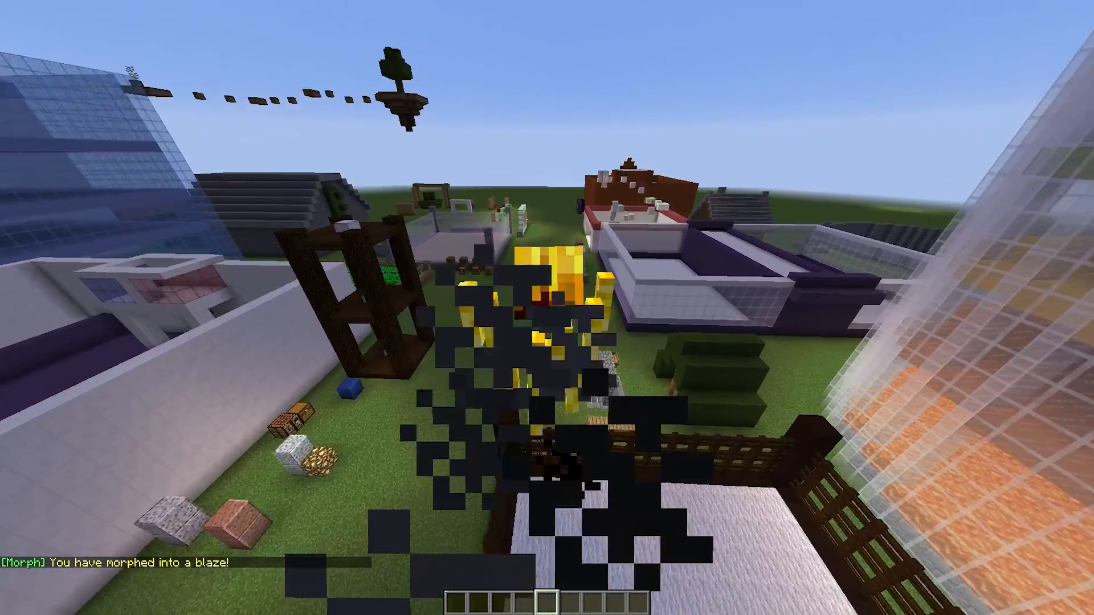
pyautogui.press('e')
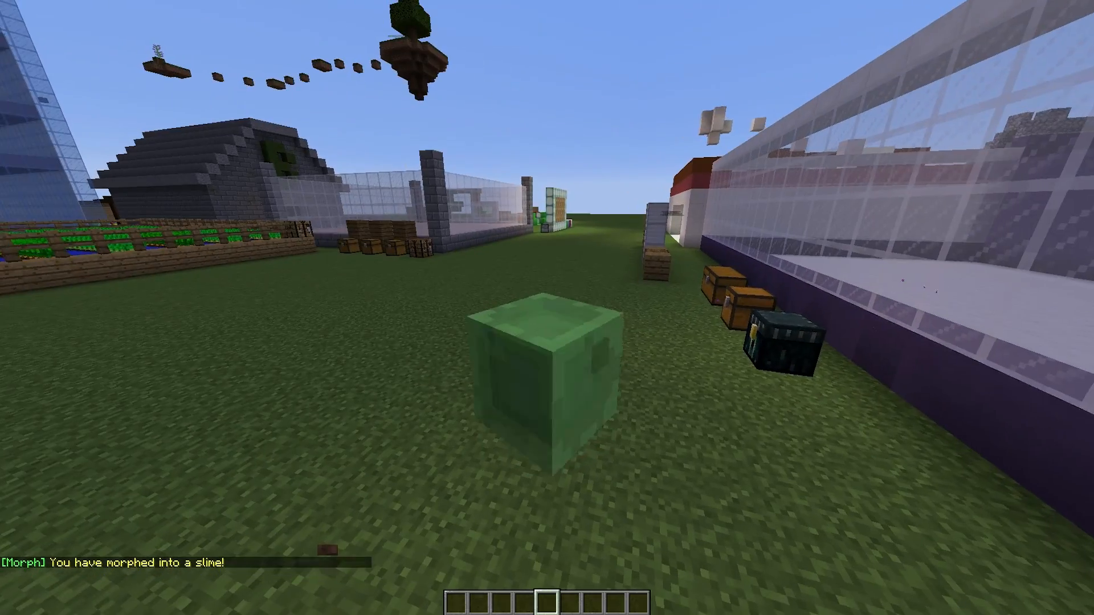
# - Run /morph again to pick the slime form from the menu
pyautogui.write('/morph help')
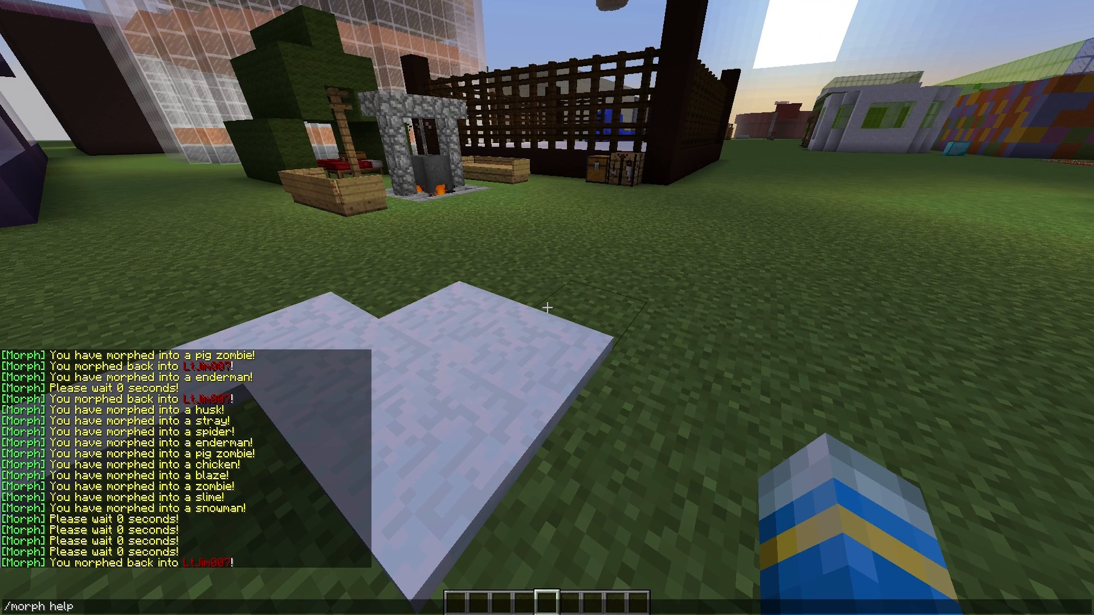
# - Run /morph help and /morph near, then bring up the creative inventory
pyautogui.press('enter')
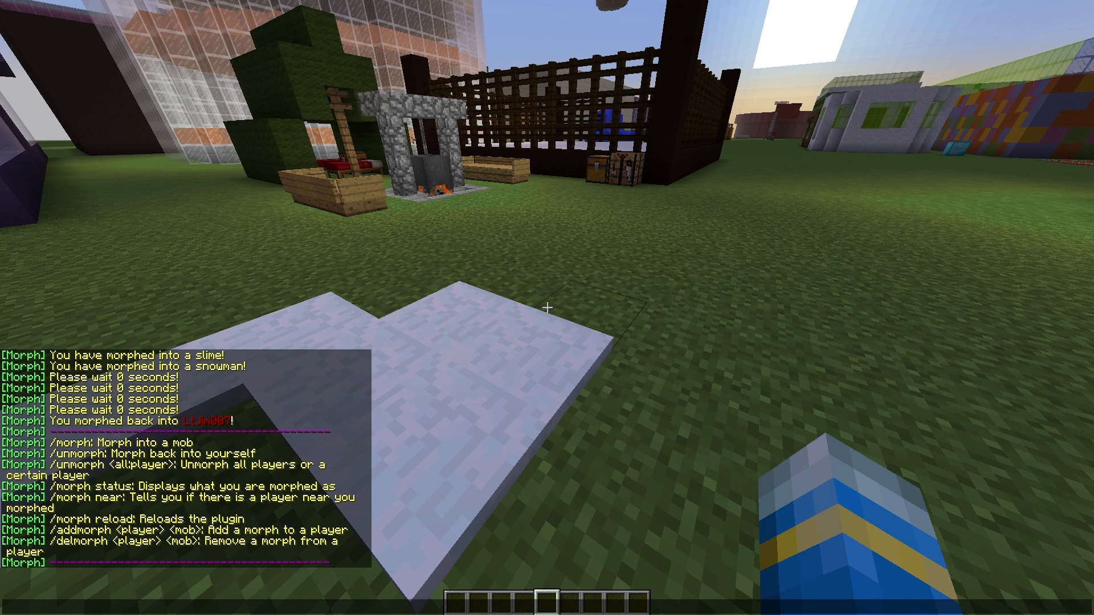
pyautogui.write('/morph nea')
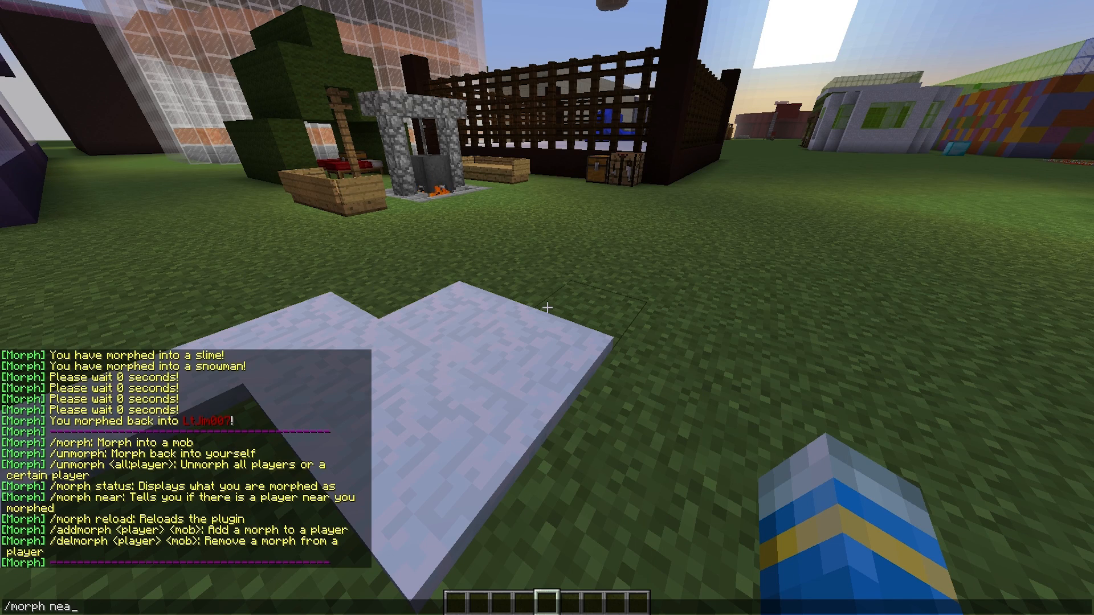
pyautogui.press('Enter')
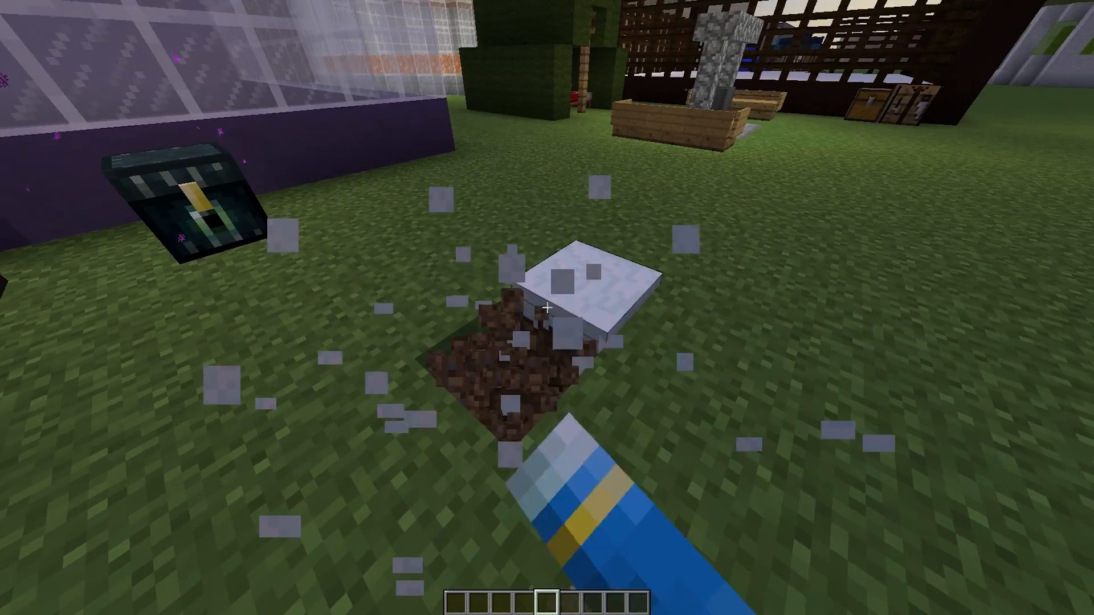
pyautogui.press('e')
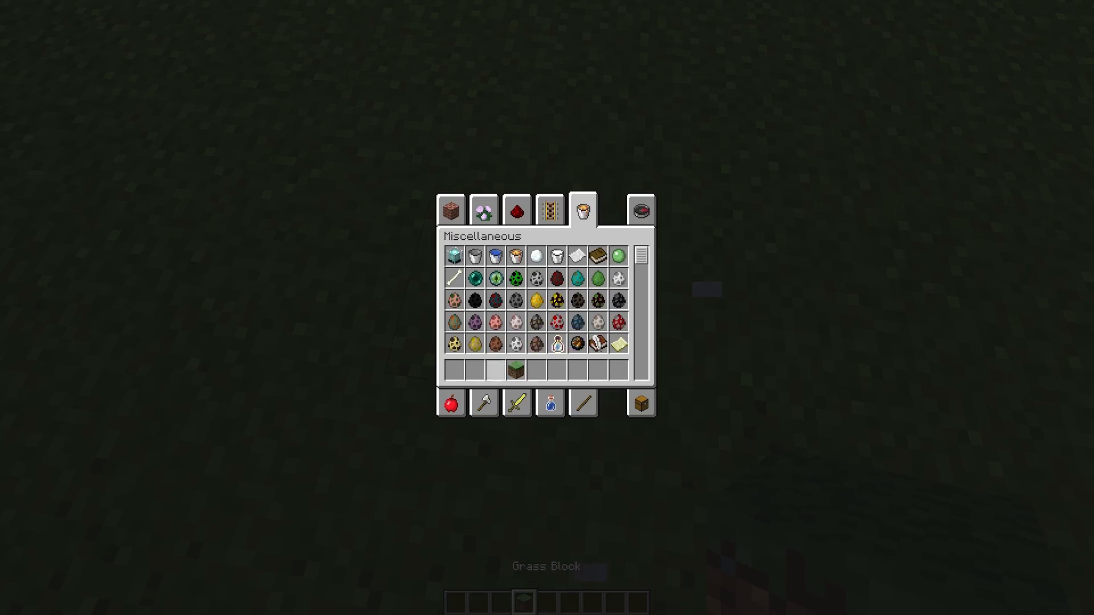